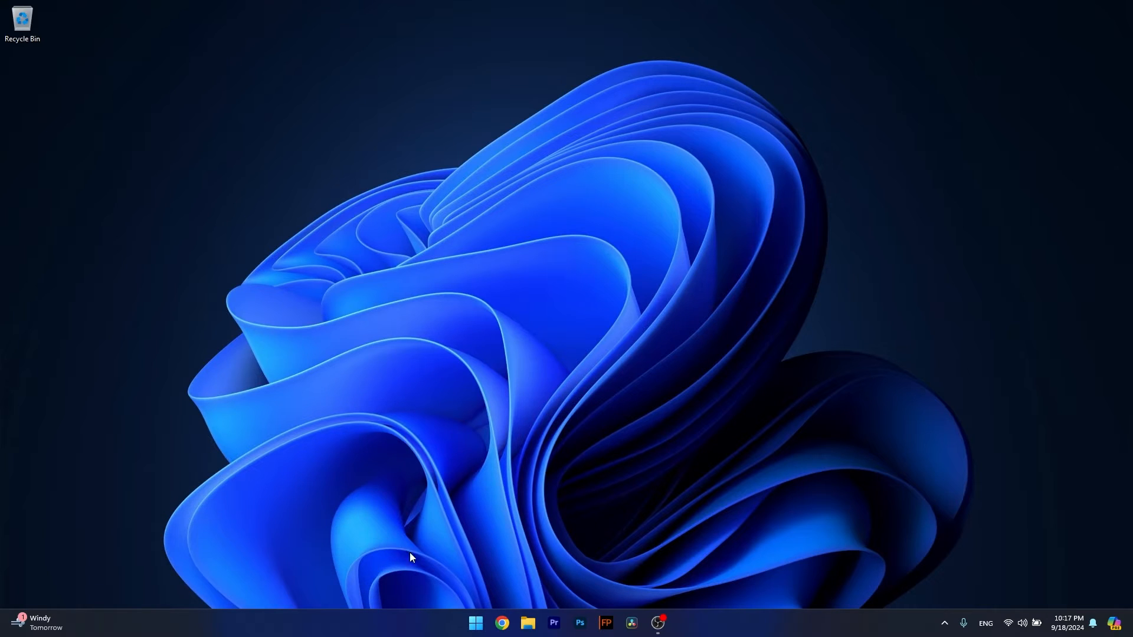
- Launch Settings from Start and go to the System page
left_click(475, 623)
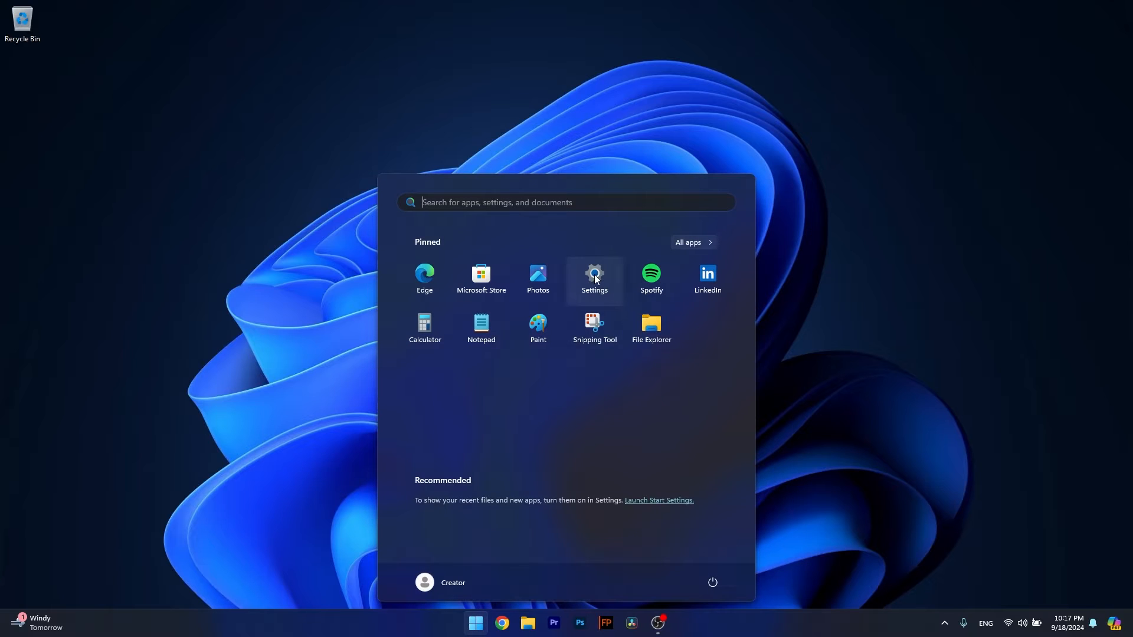
left_click(593, 277)
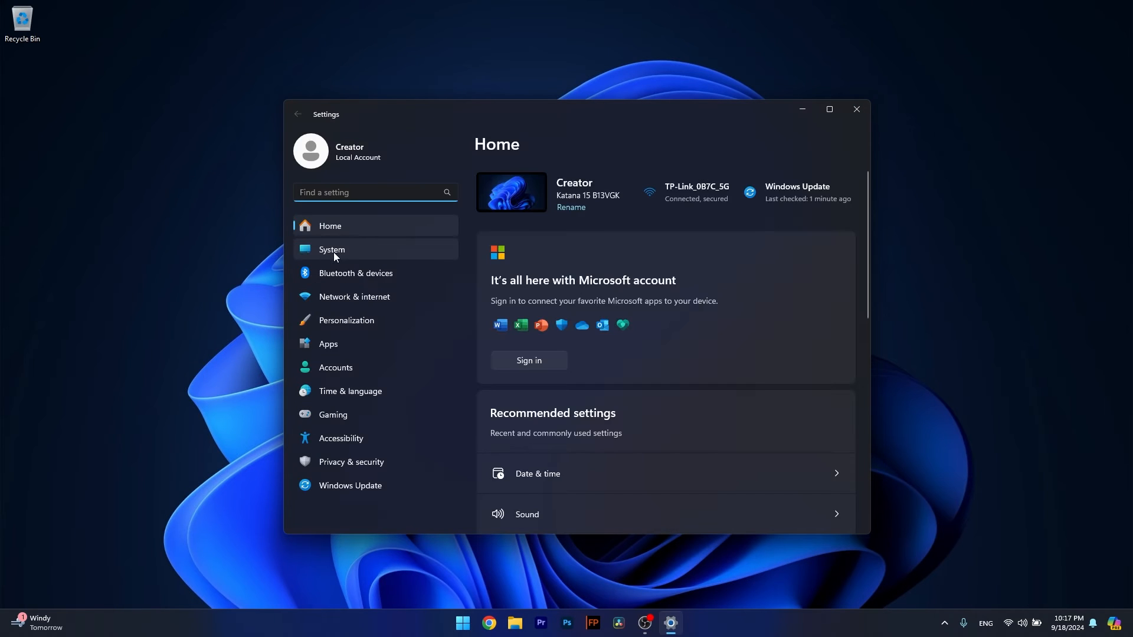
left_click(332, 250)
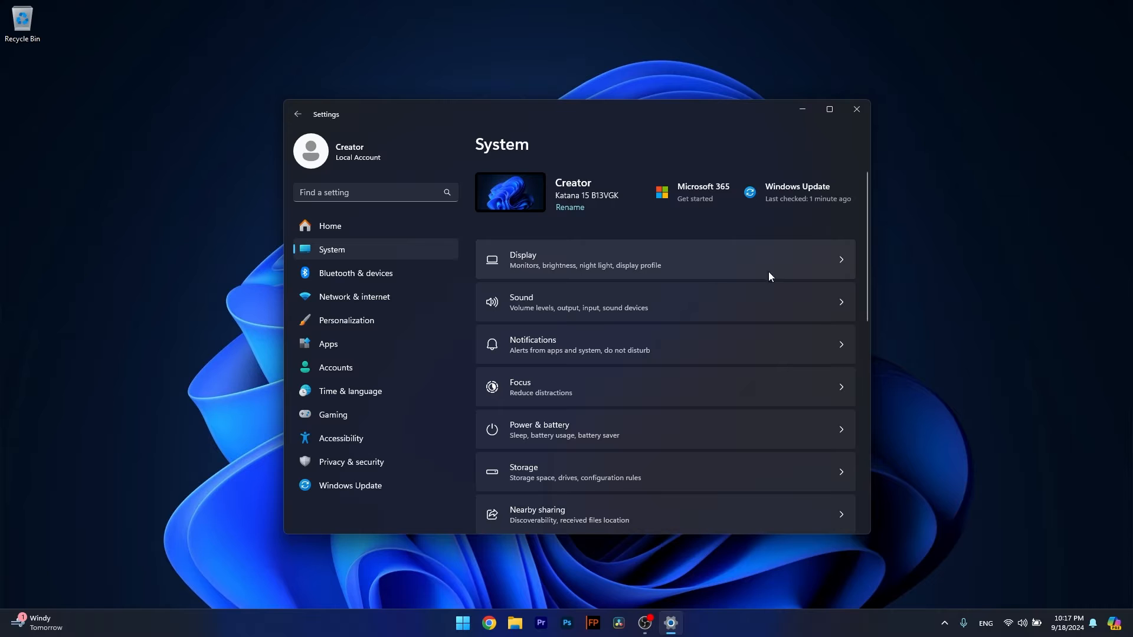
- Review Recovery's Advanced startup option under System, then close Settings
scroll("down", 3)
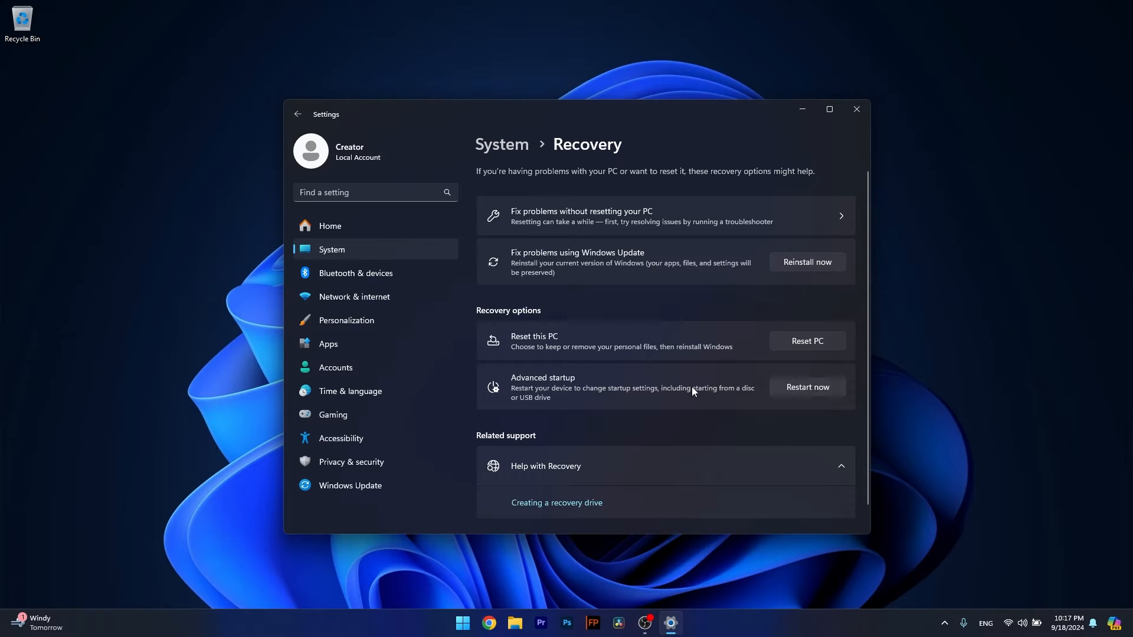
mouse_move(857, 141)
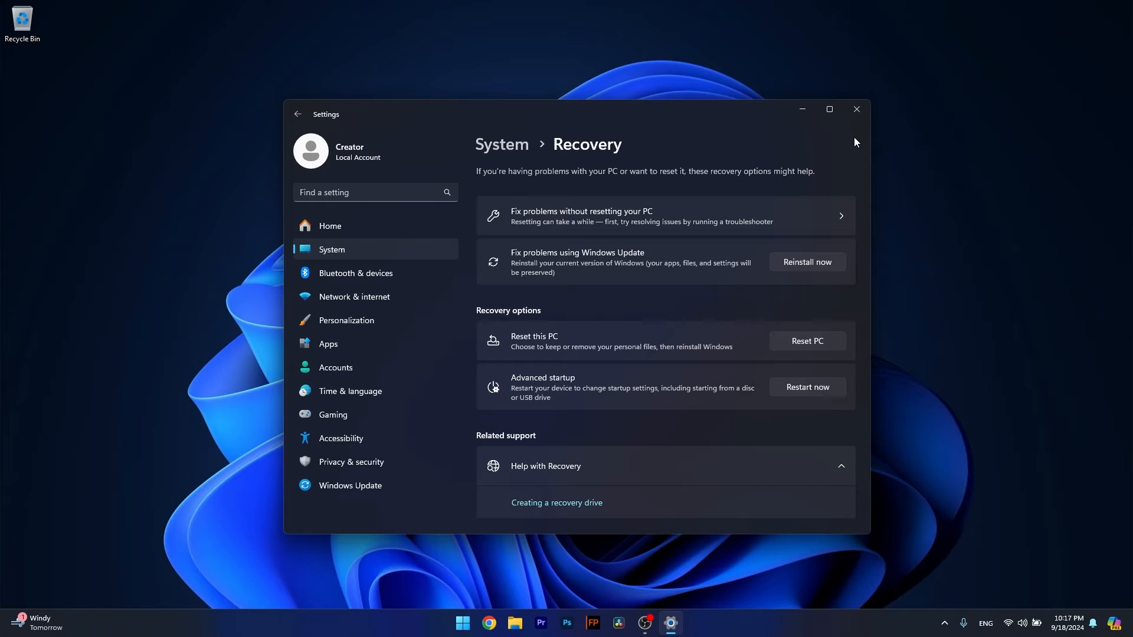
left_click(808, 387)
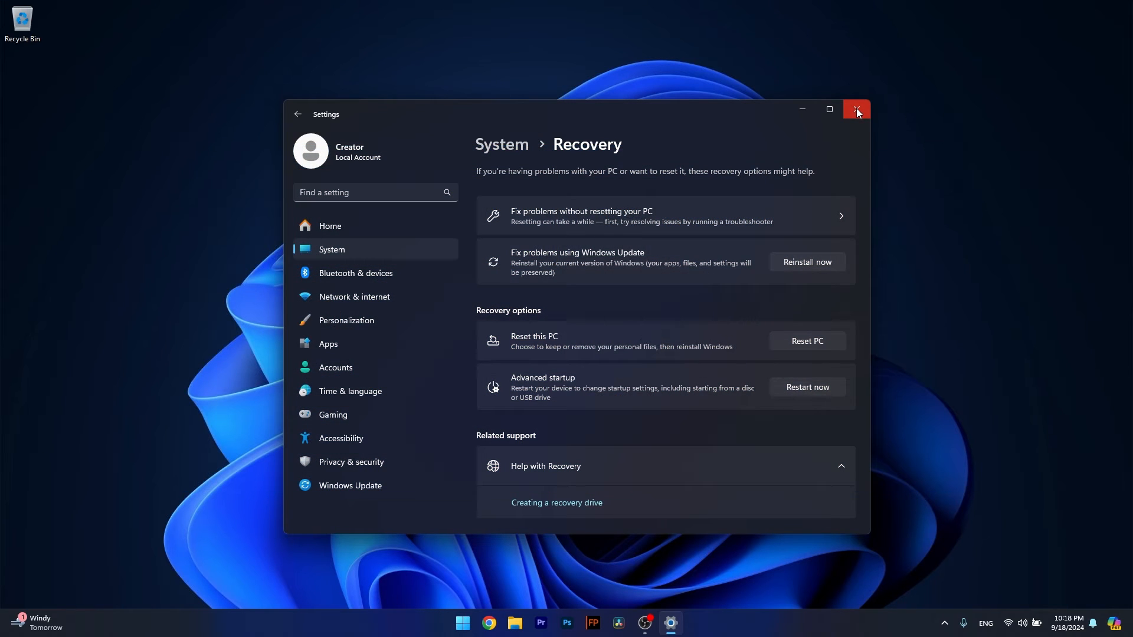
mouse_move(857, 111)
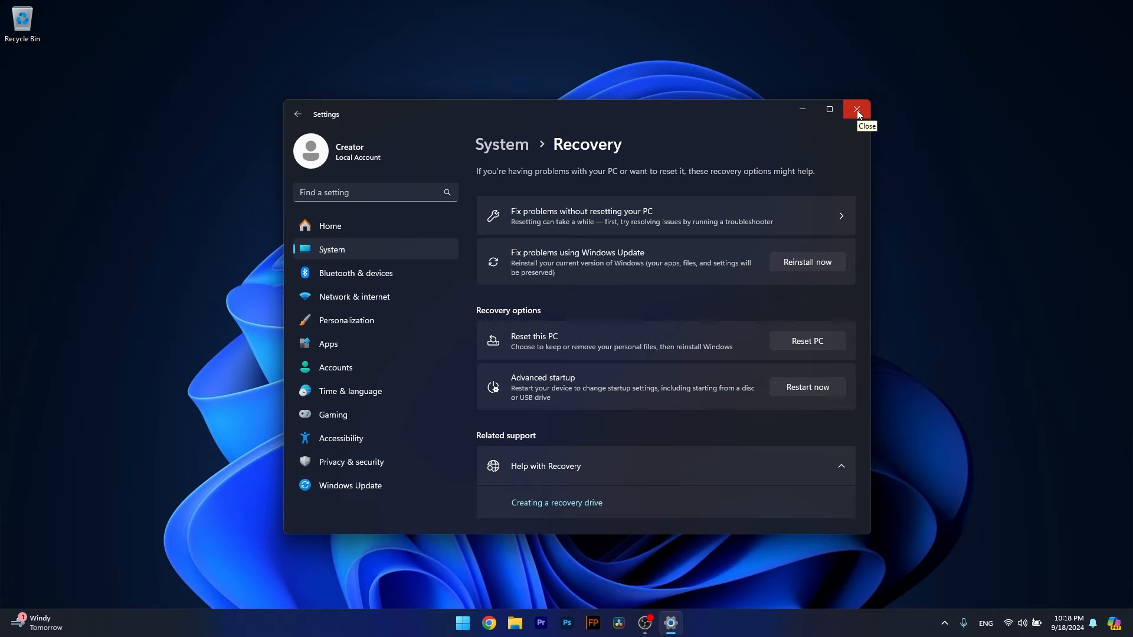
left_click(857, 110)
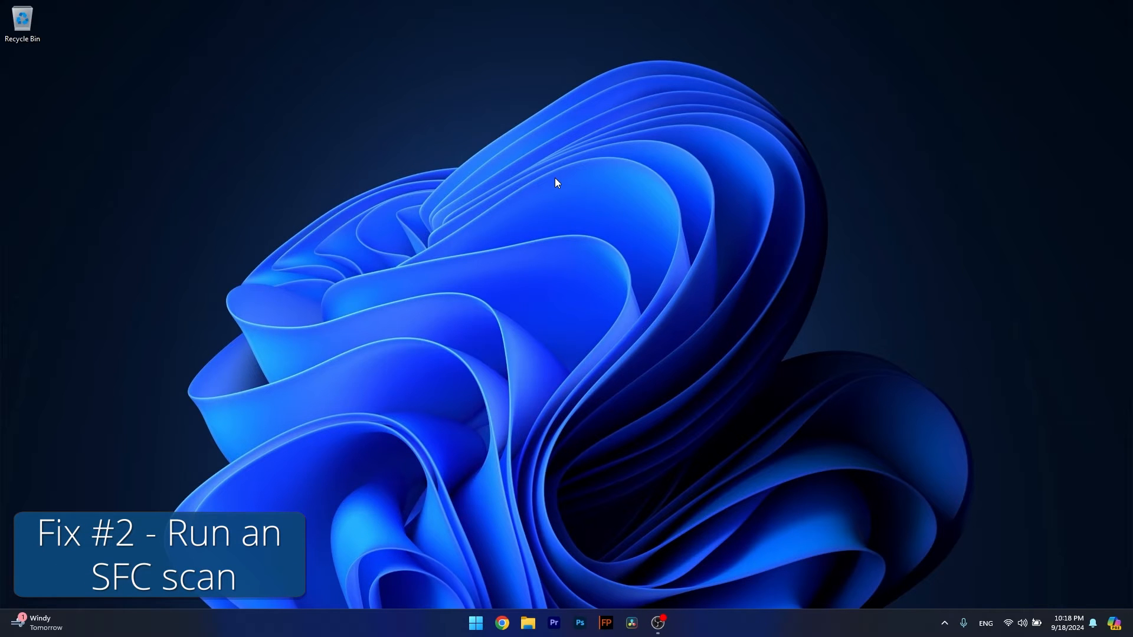
mouse_move(480, 510)
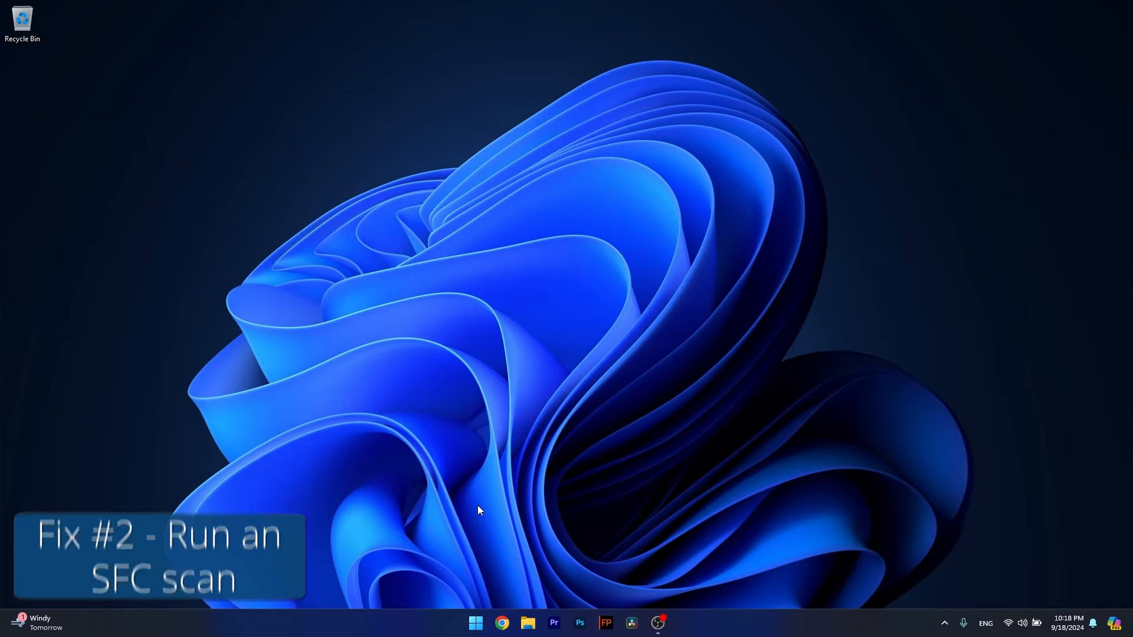
- Bring up Start to search for Command Prompt
left_click(475, 623)
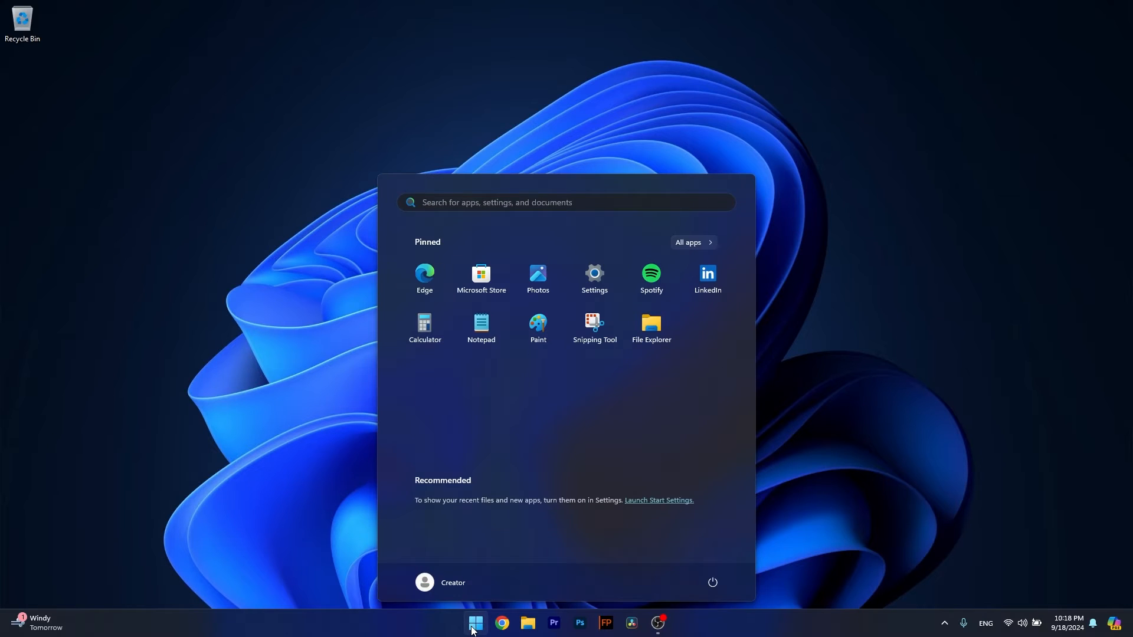
- Run Command Prompt as administrator, enter sfc /scannow, then close the window
type("cmd")
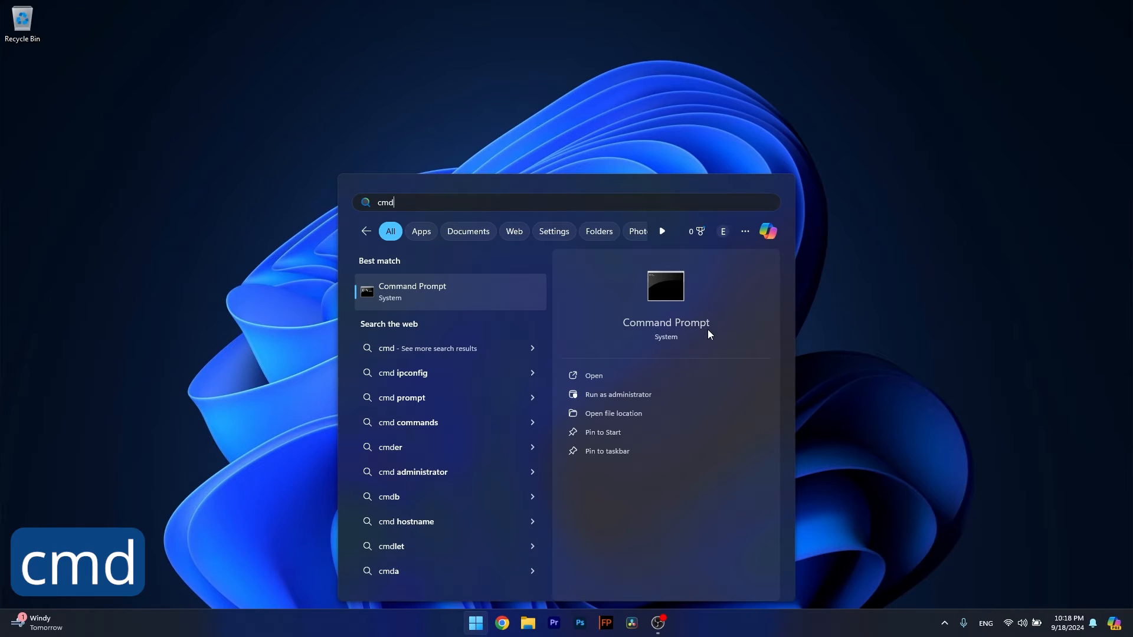
left_click(618, 395)
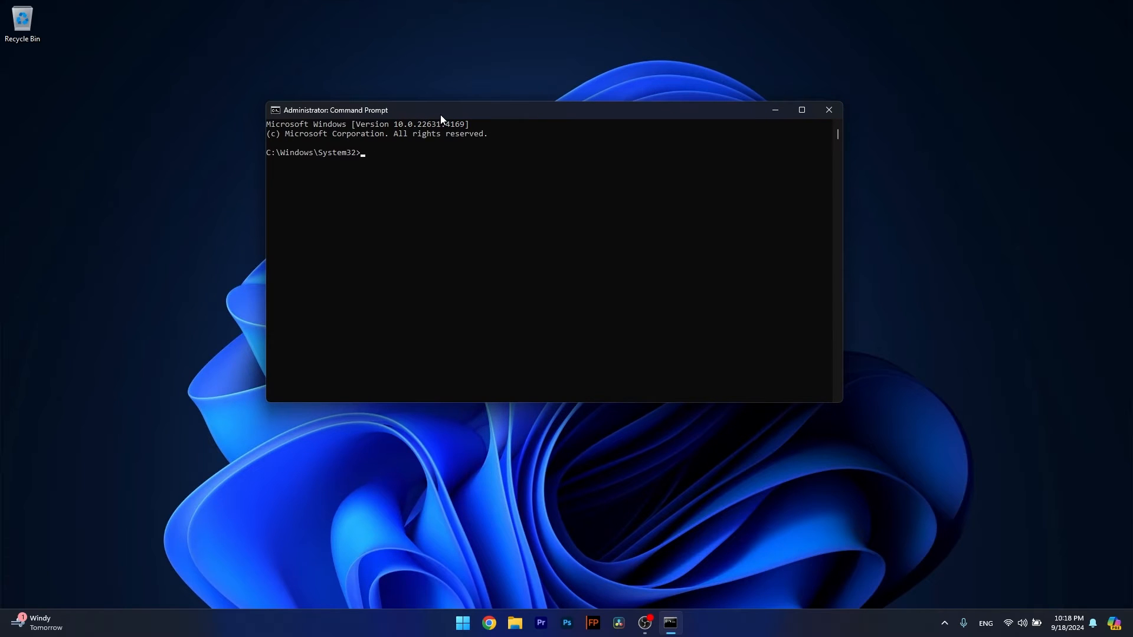
type("sfc")
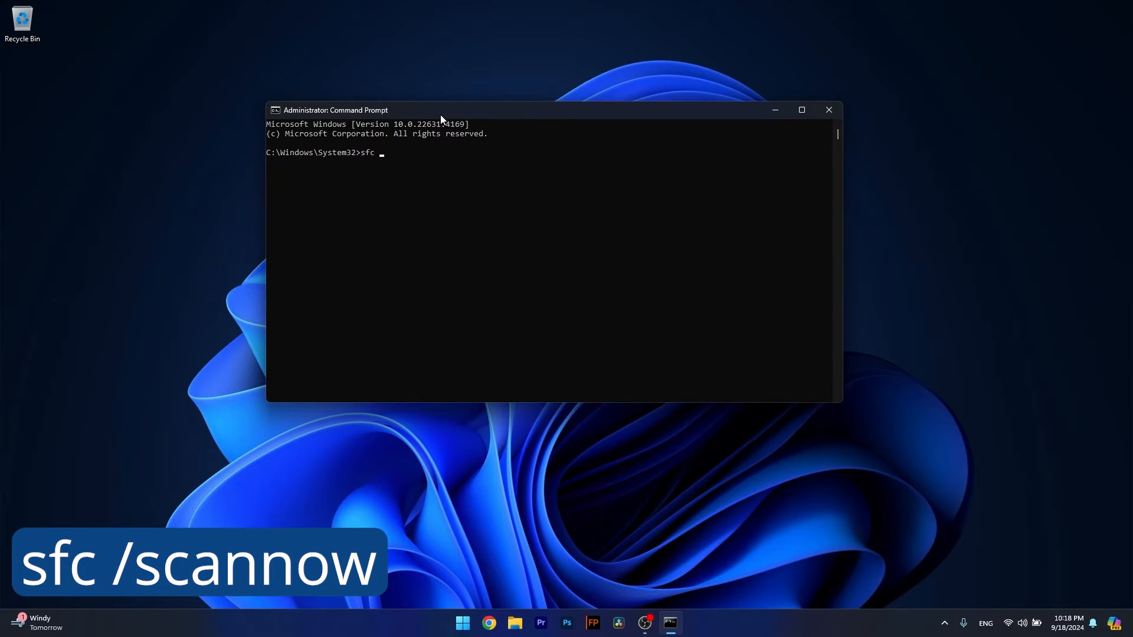
type("/scannow")
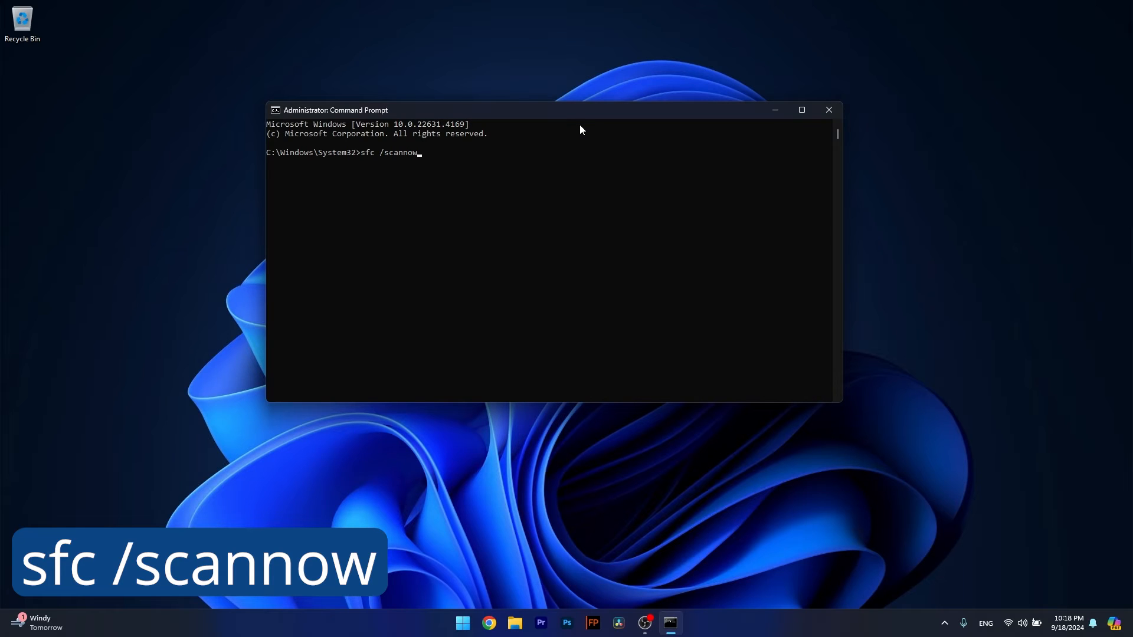
mouse_move(829, 113)
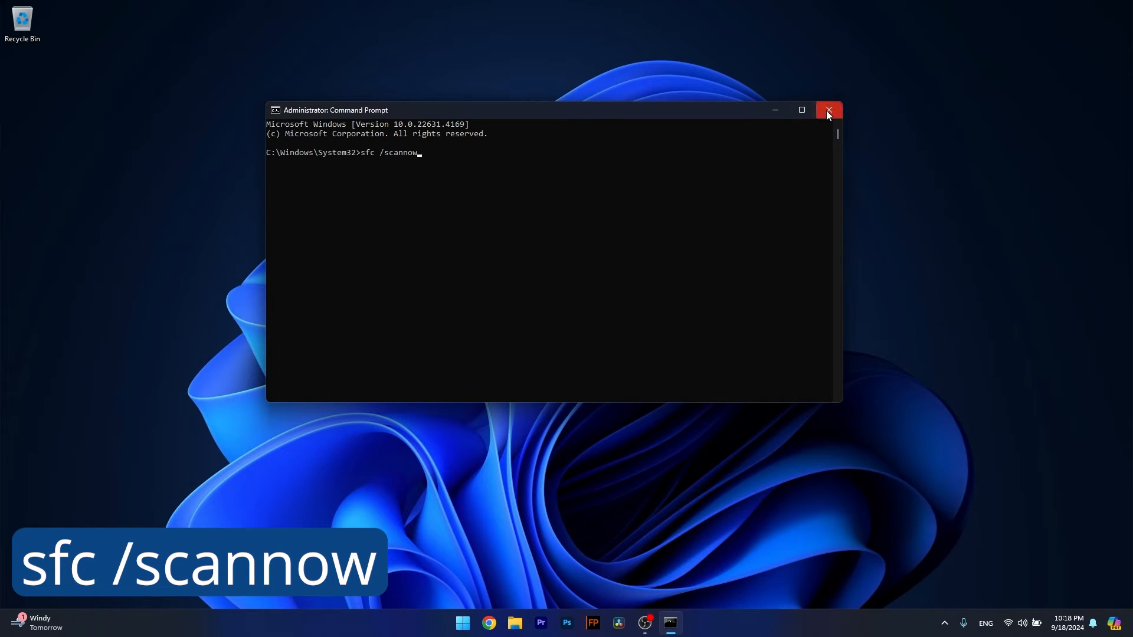
mouse_move(829, 111)
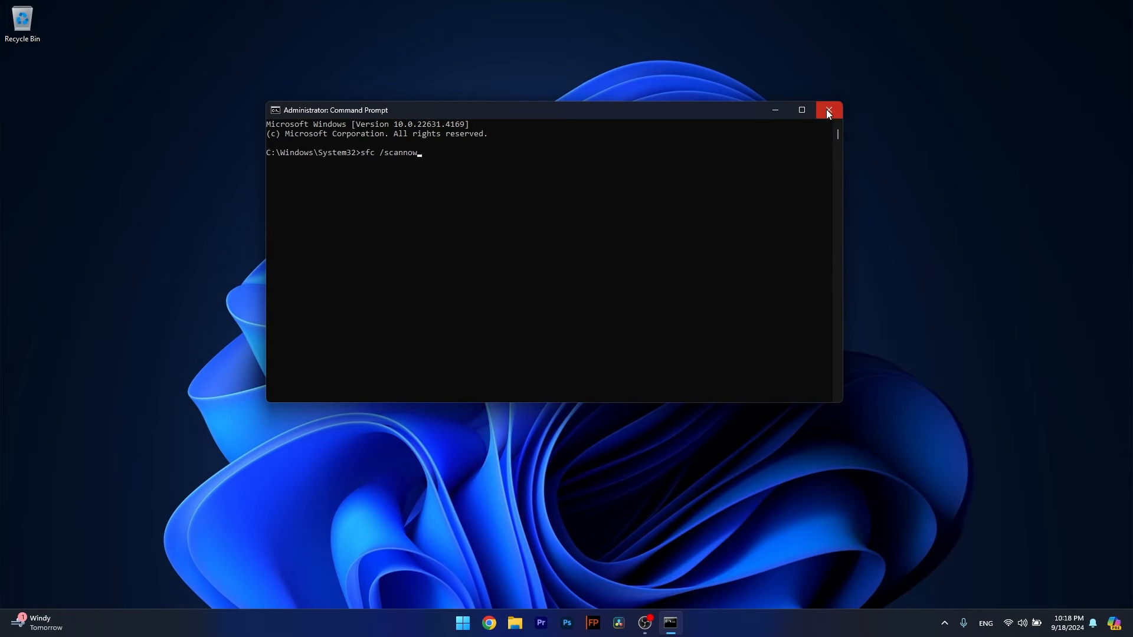
left_click(828, 111)
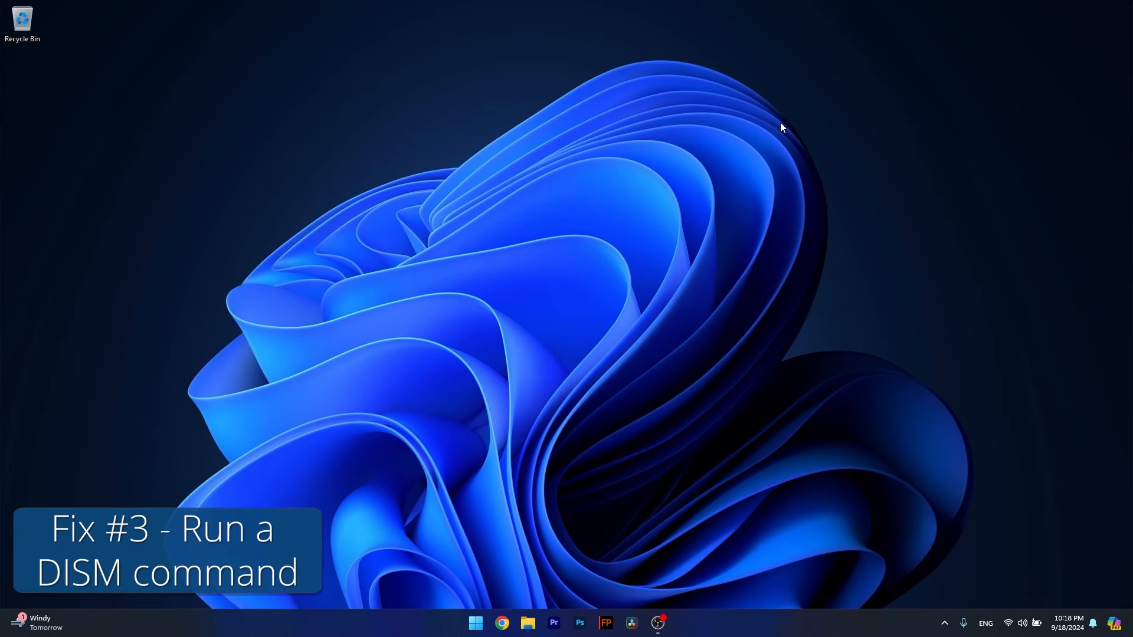
mouse_move(458, 625)
type("cmd")
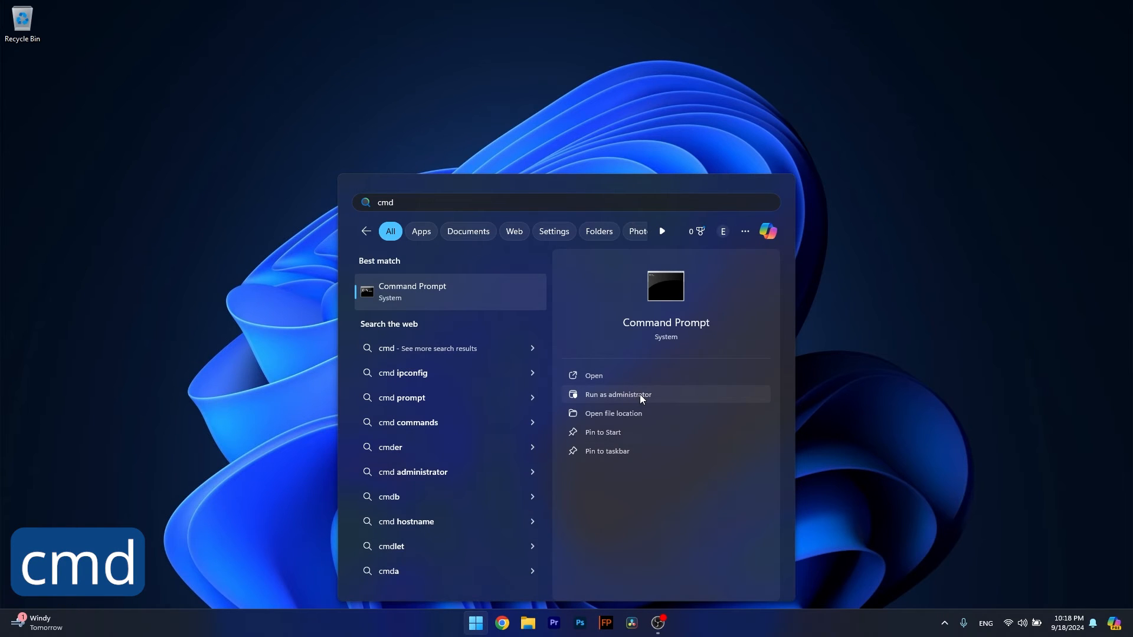
- Launch a fresh administrator Command Prompt at C:\Windows\System32
left_click(619, 395)
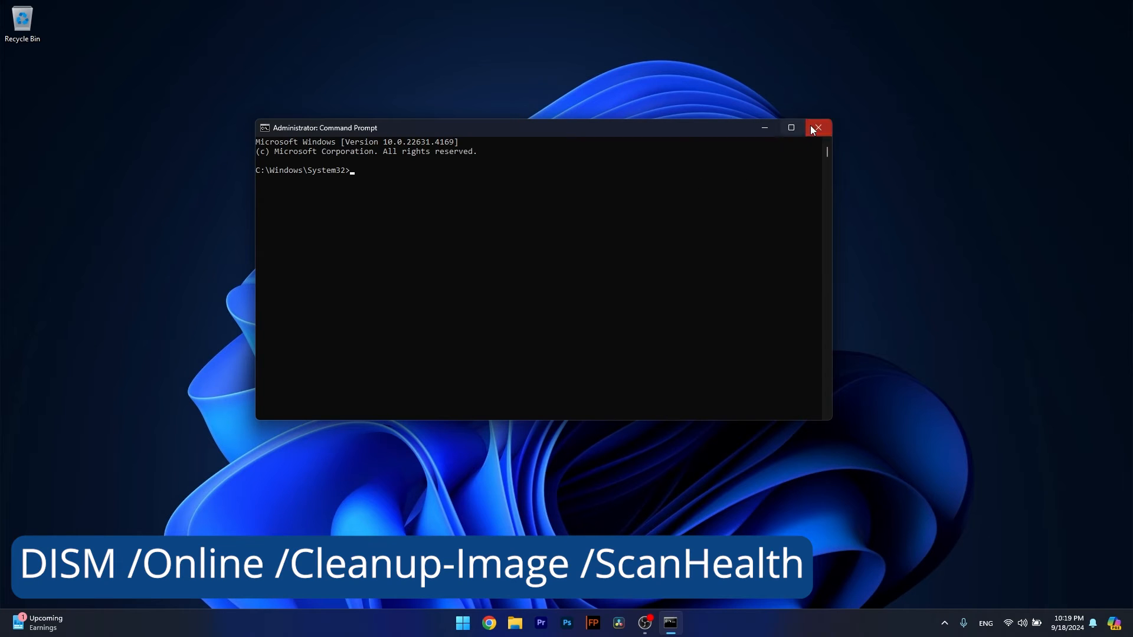
mouse_move(545, 223)
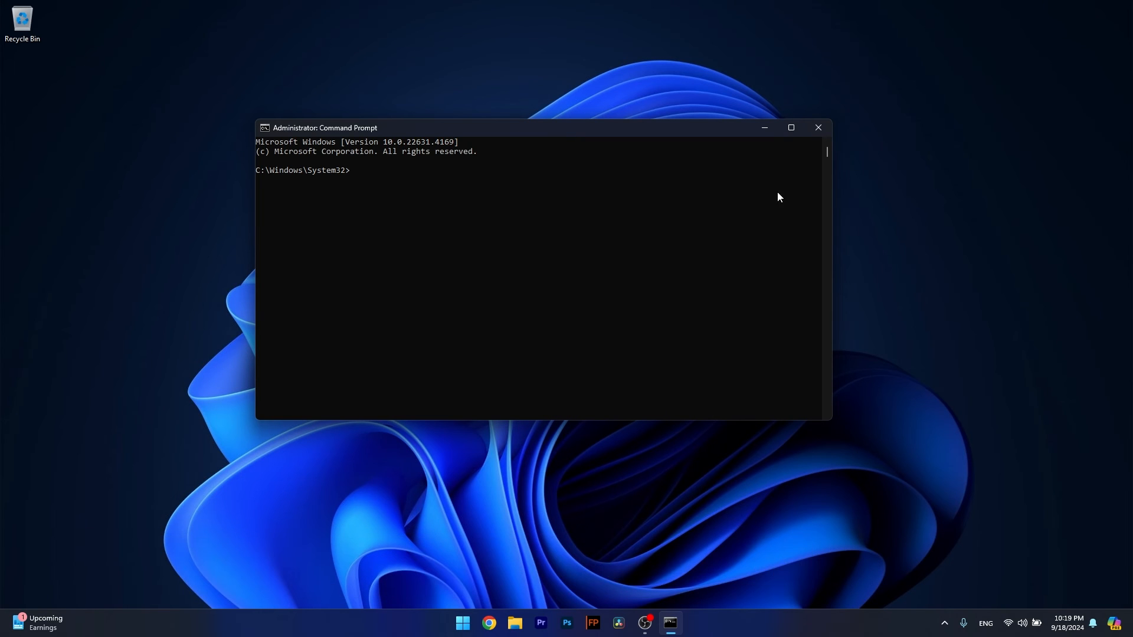
- Close Command Prompt and go to System › Recovery in Settings
left_click(819, 127)
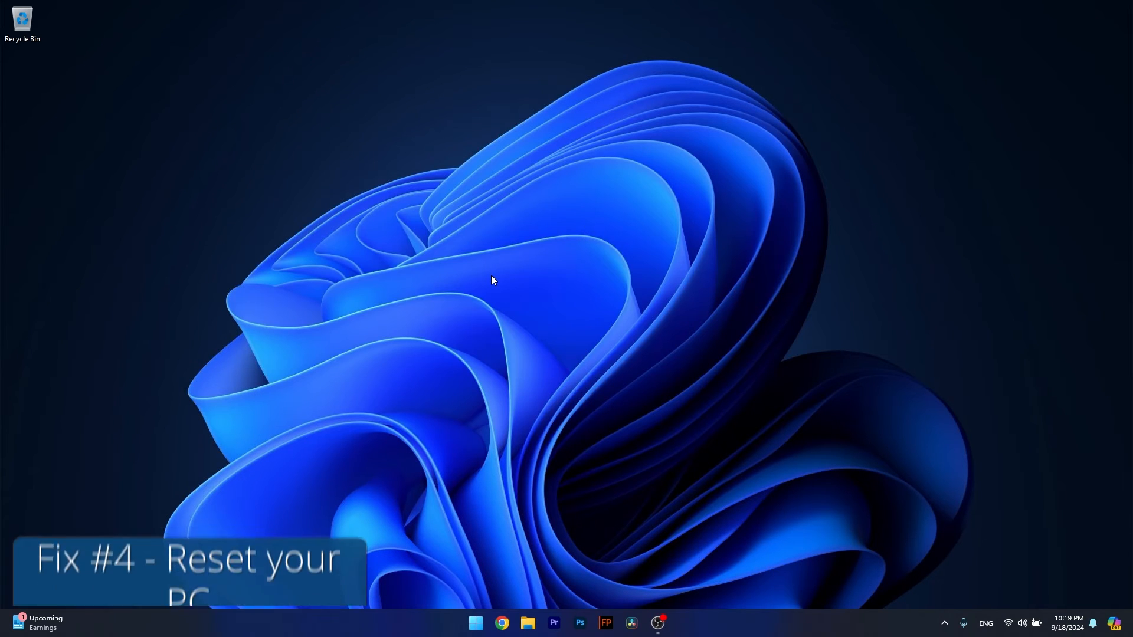
mouse_move(509, 283)
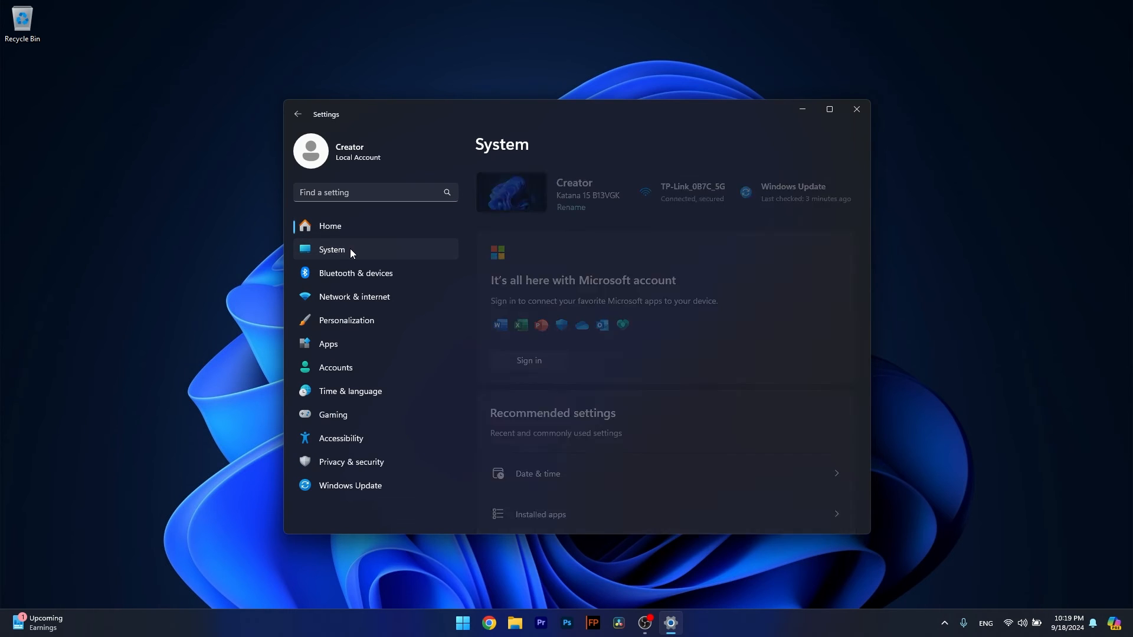
scroll("down", 3)
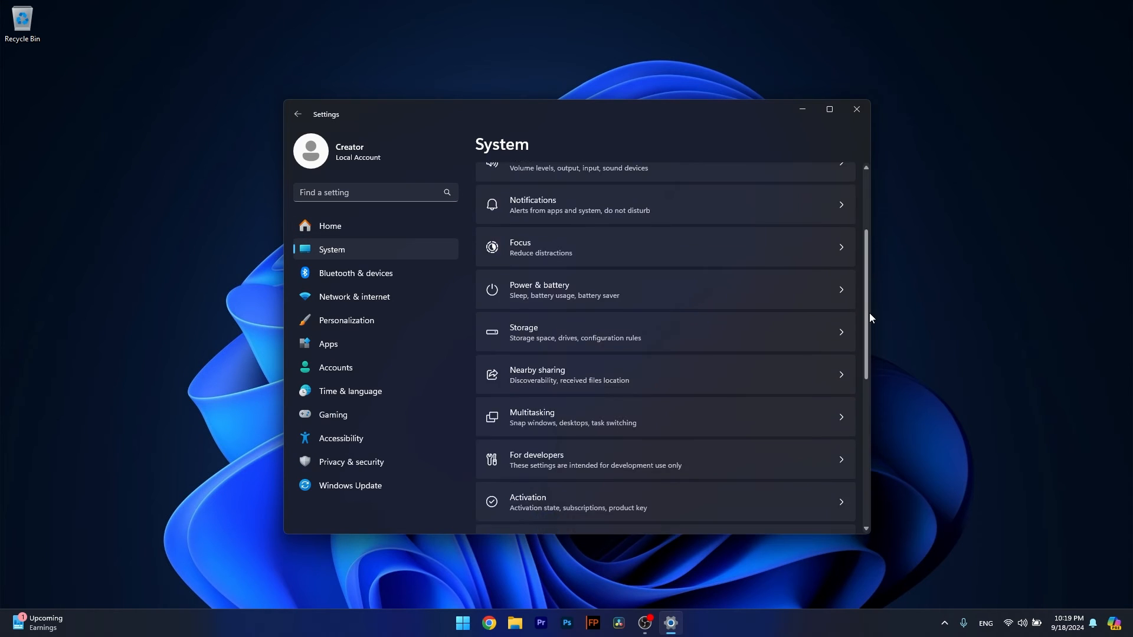
scroll("down", 3)
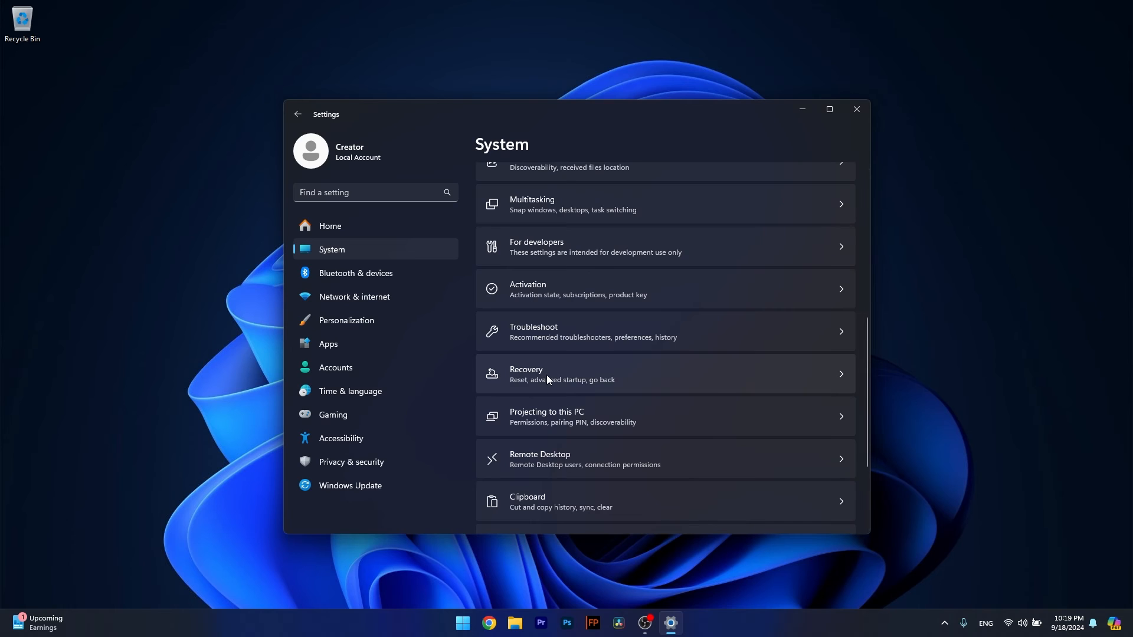
left_click(547, 375)
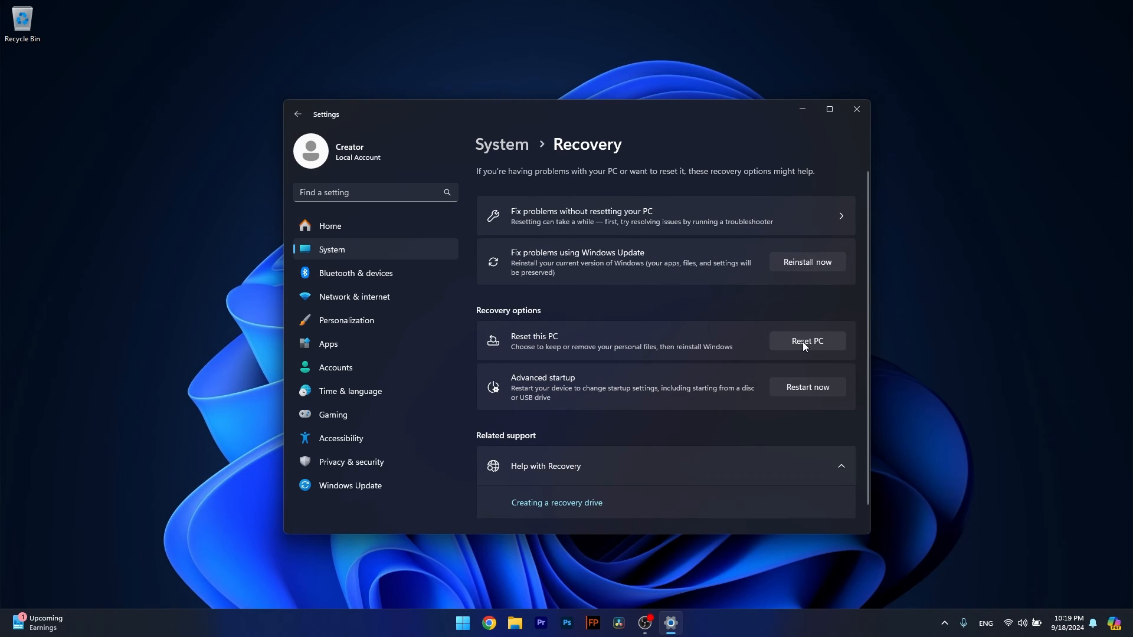
- Start Reset this PC, cancel at the Keep my files / Remove everything choice, and close Settings
left_click(808, 340)
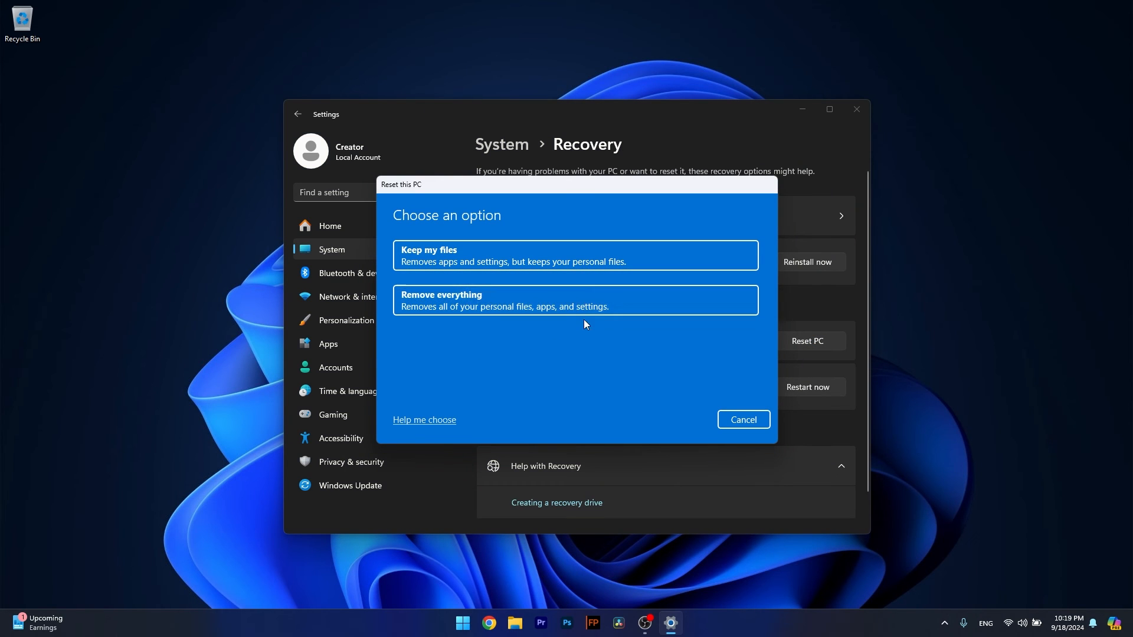
mouse_move(599, 331)
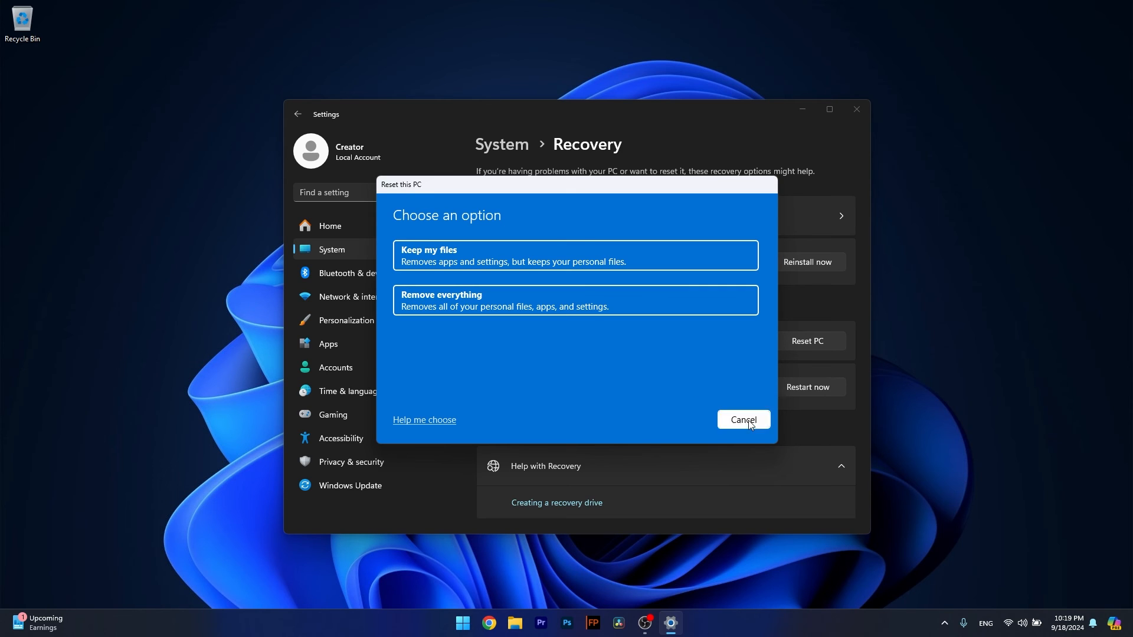
left_click(744, 420)
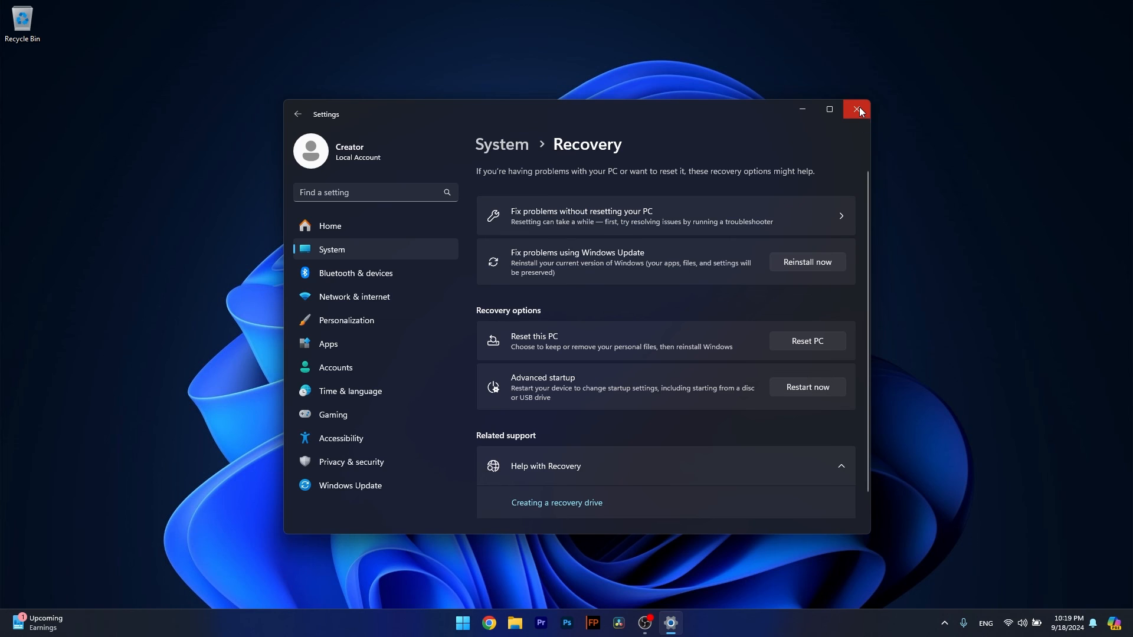
left_click(857, 109)
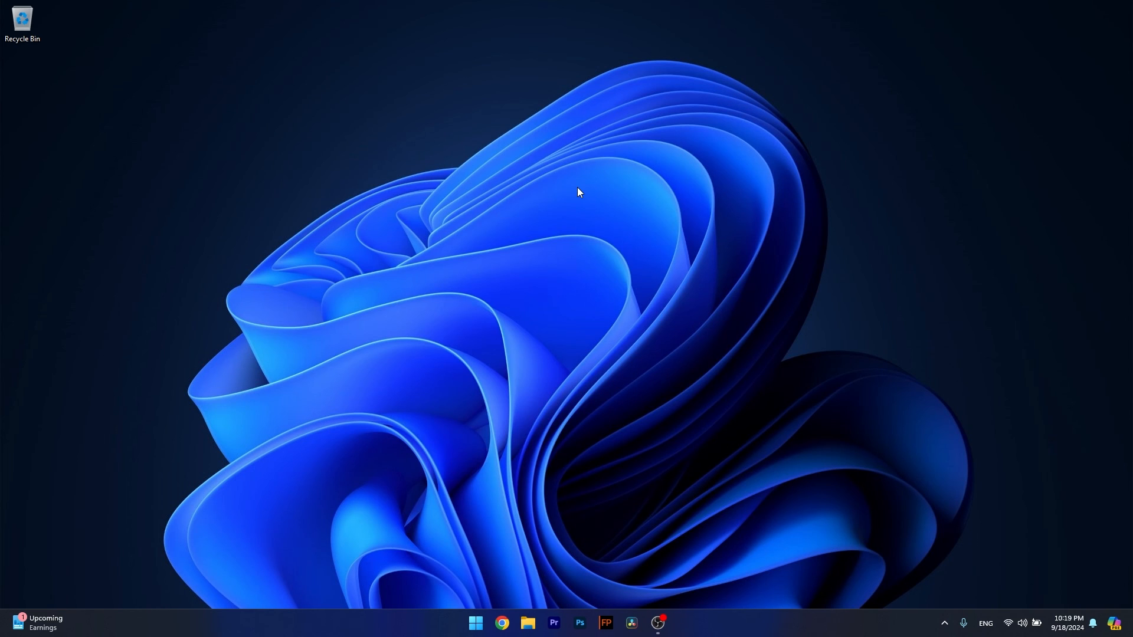